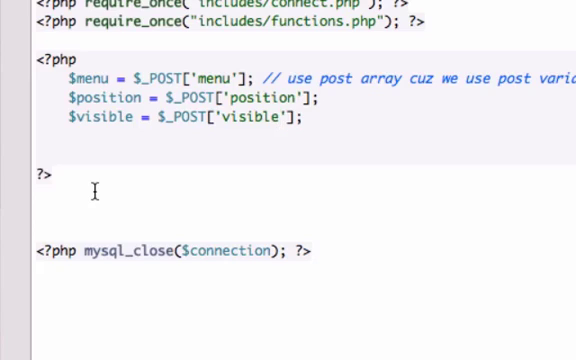
mouse_move(60, 155)
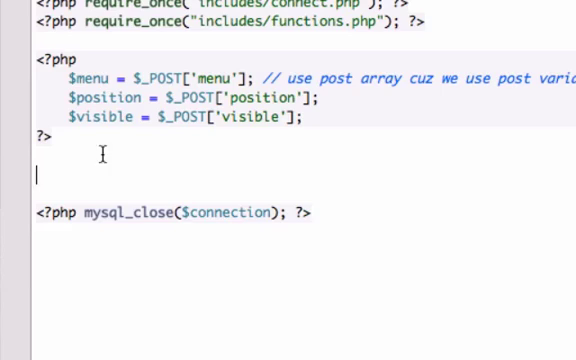
text(<??>)
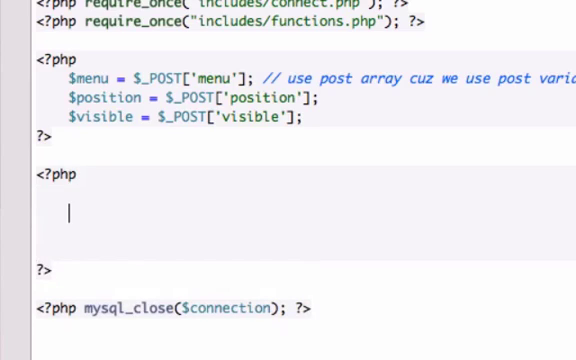
text($query)
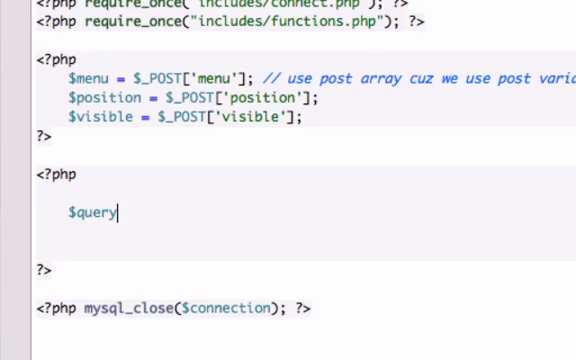
text(= "")
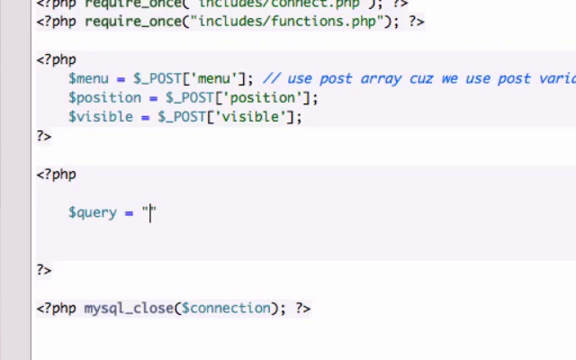
text(INSER)
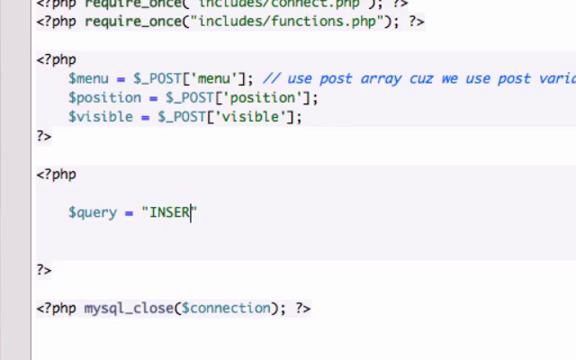
text(INTO)
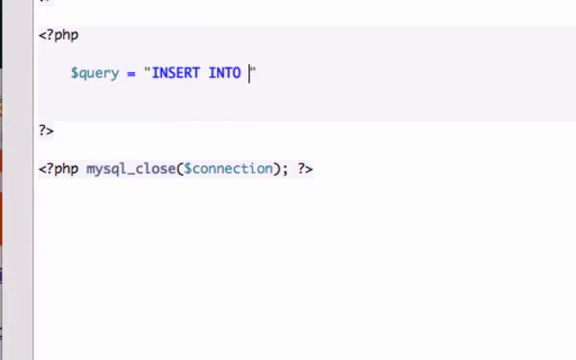
text(information)
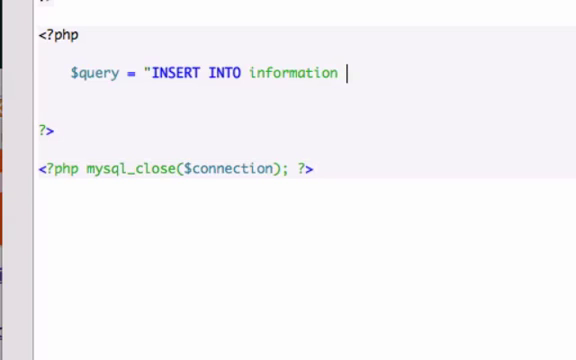
text(())
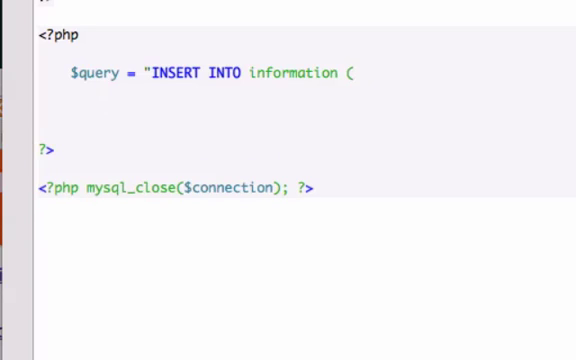
text(menu)
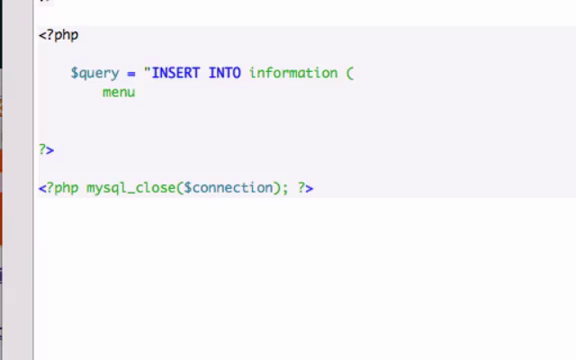
text(, pos)
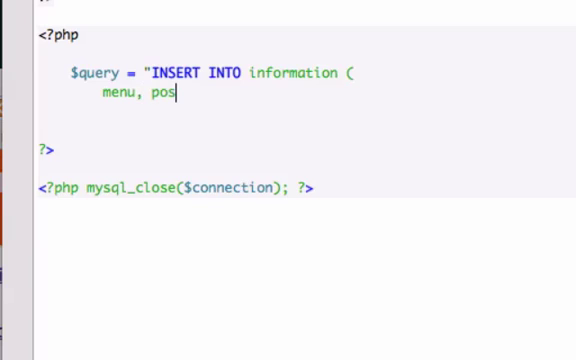
text(ition,)
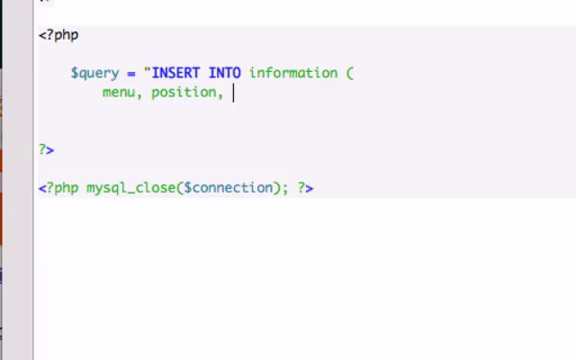
text(visible)
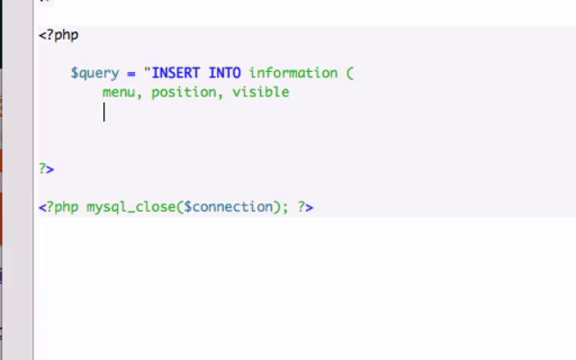
text())
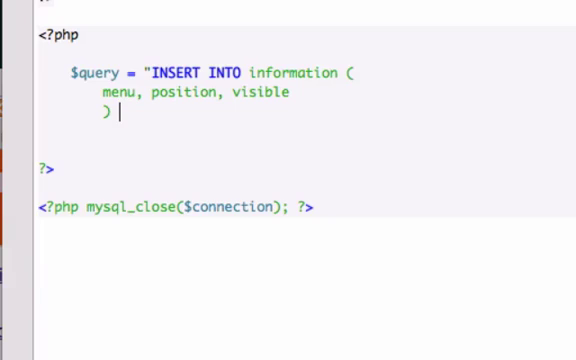
text(VALUES ()
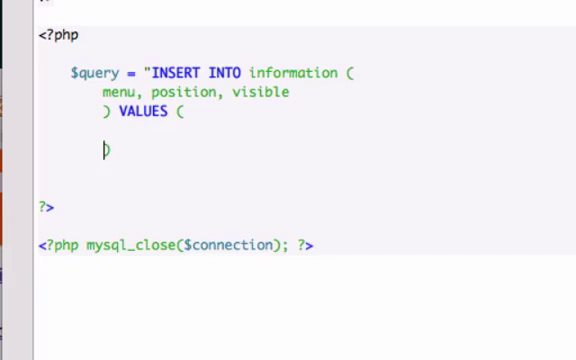
text())
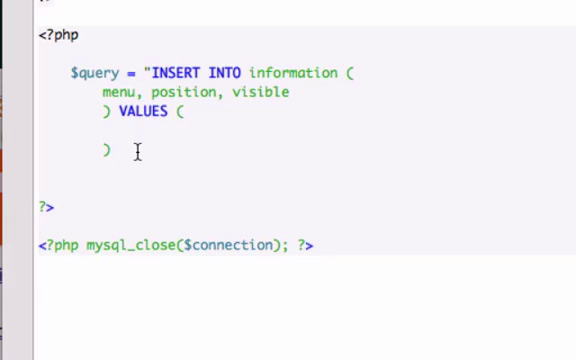
text(")
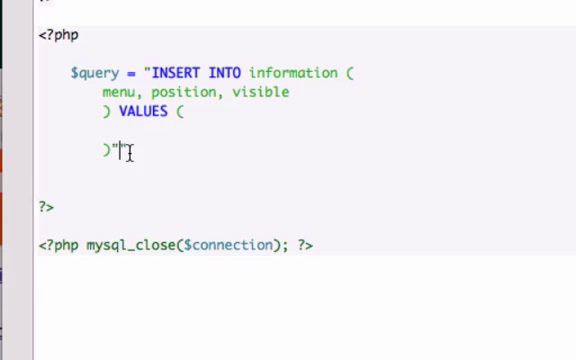
text(;)
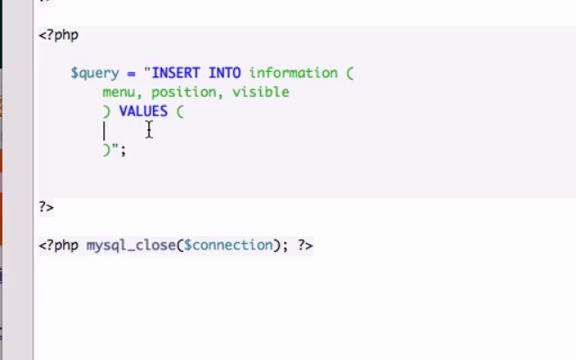
text($)
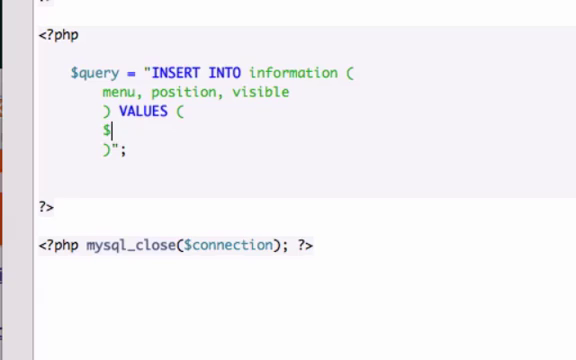
text(menu, $p)
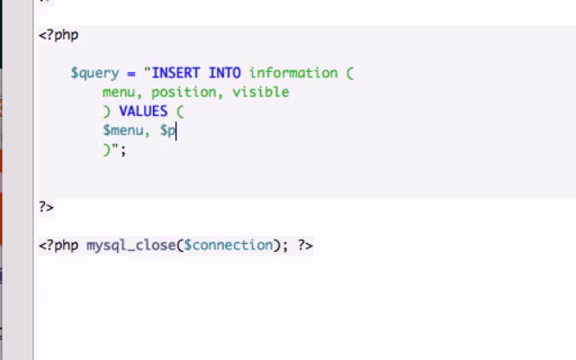
text(ositi)
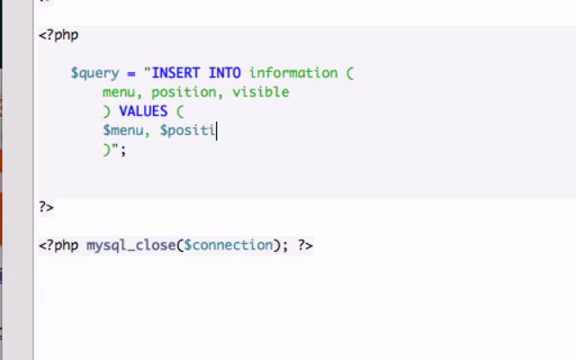
text(on, $visible)
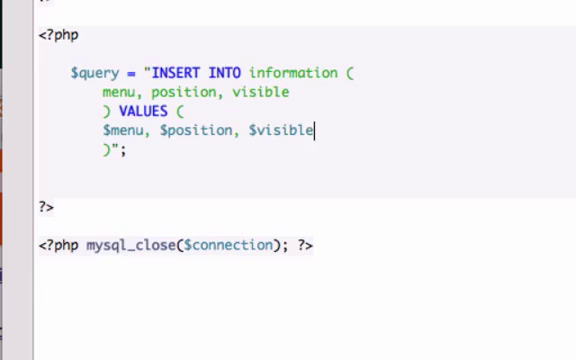
mouse_move(66, 130)
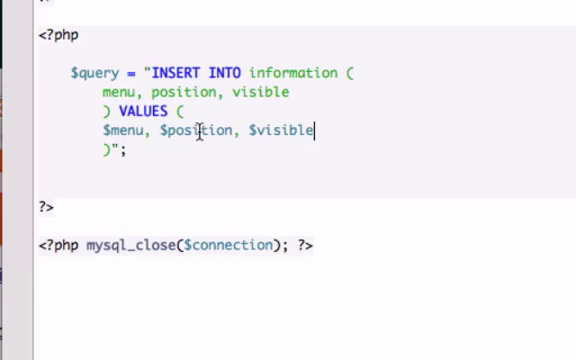
mouse_move(286, 135)
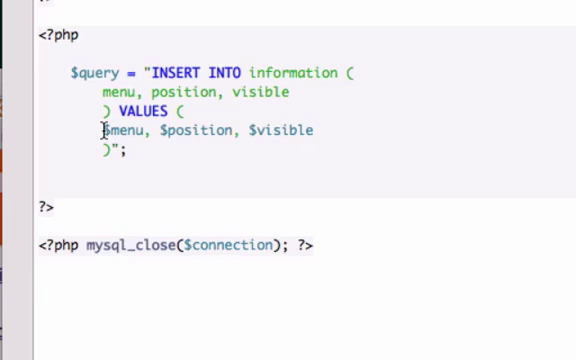
text(')
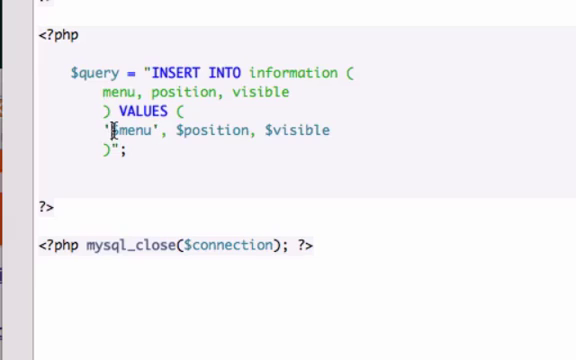
text({)
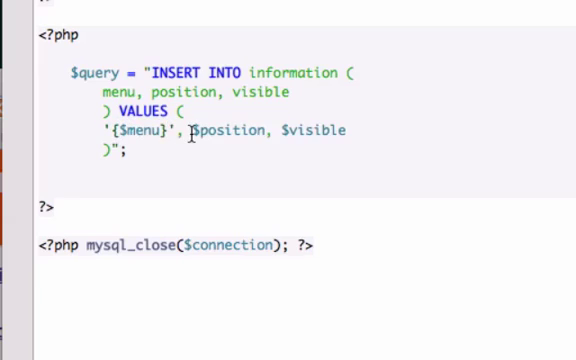
text({)
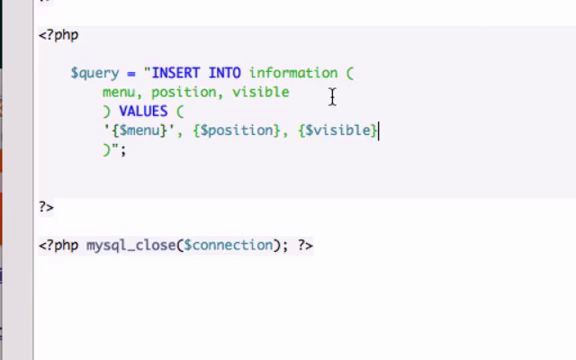
mouse_move(165, 155)
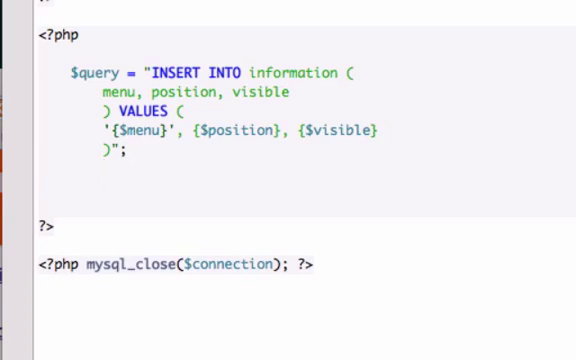
text(if)
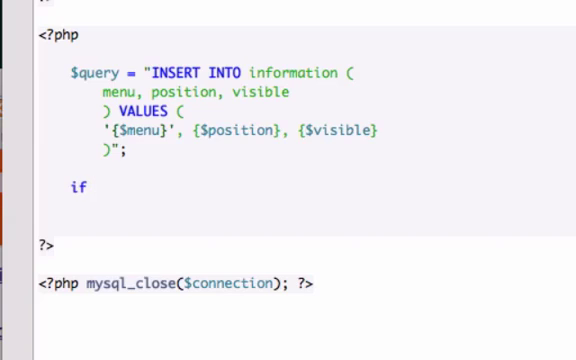
text((my)
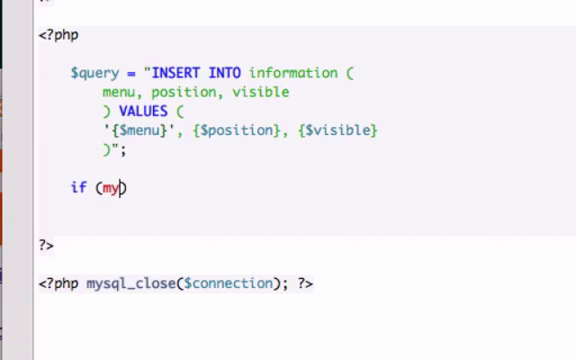
text(sql_)
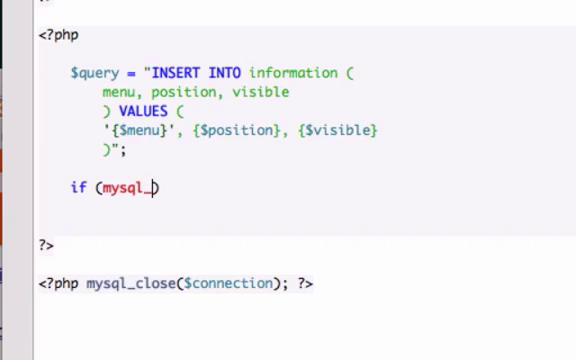
text(query())
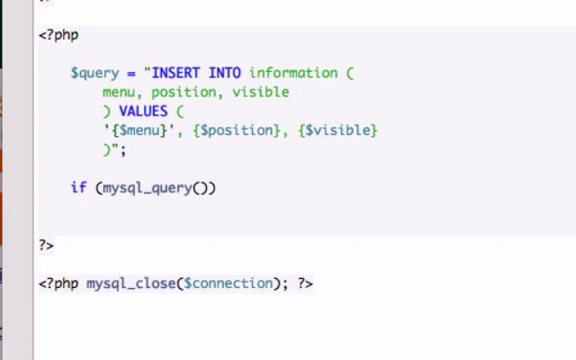
text($query)
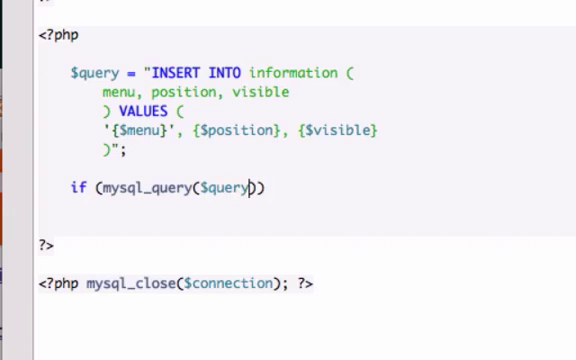
text(, $co)
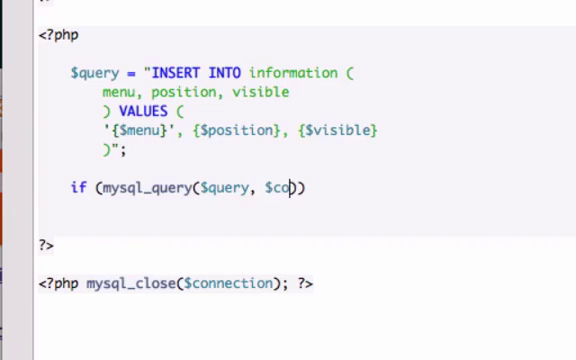
text(nnection)
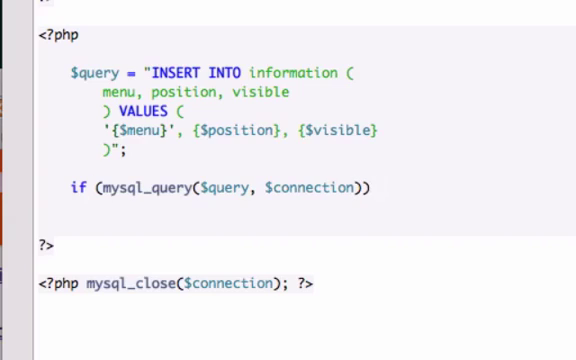
text({)
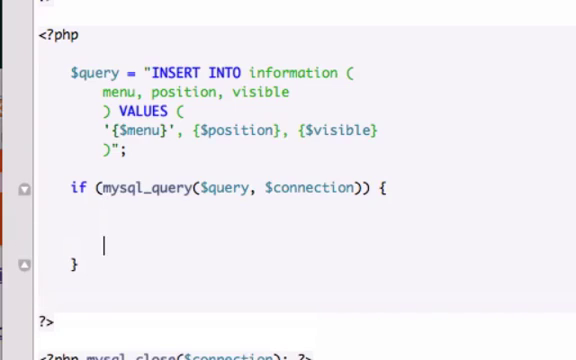
text(el)
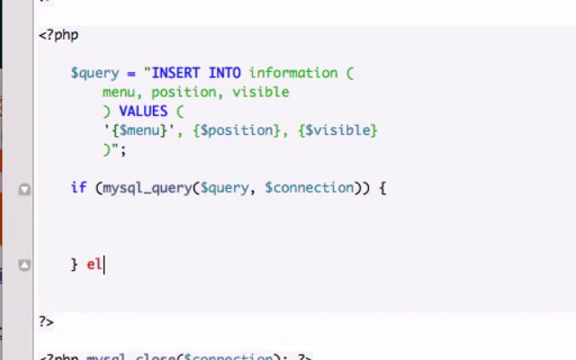
text(se {)
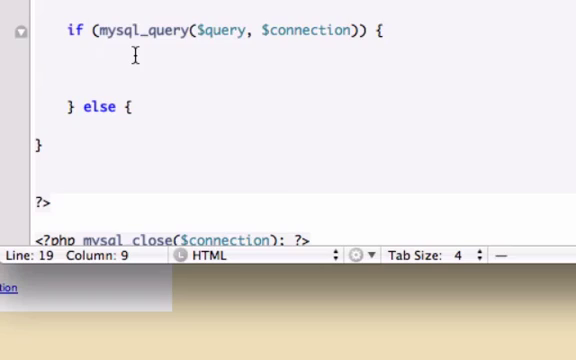
text(hear)
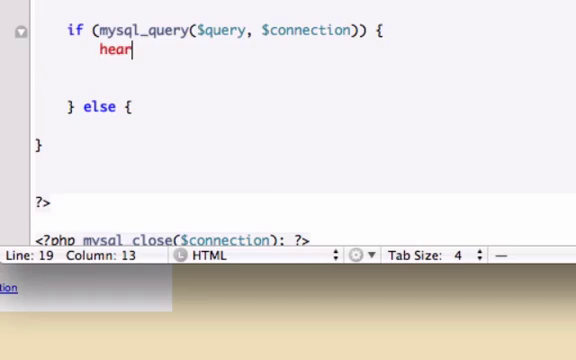
text(der())
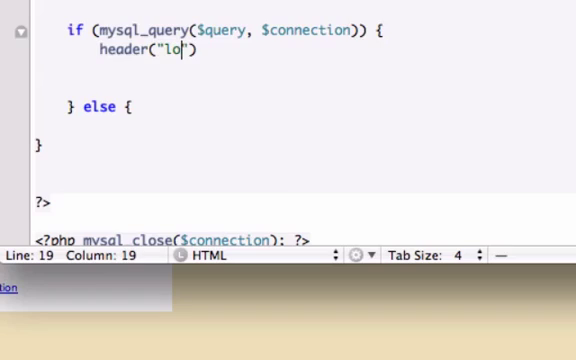
text(cation)
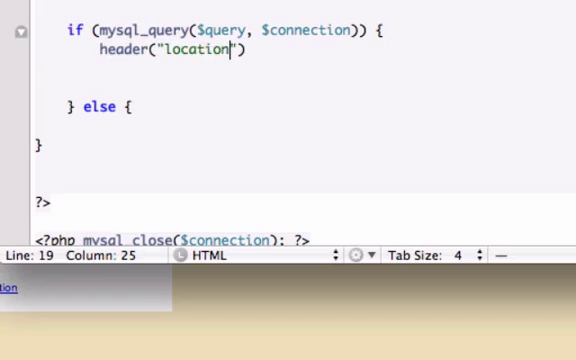
text(: co)
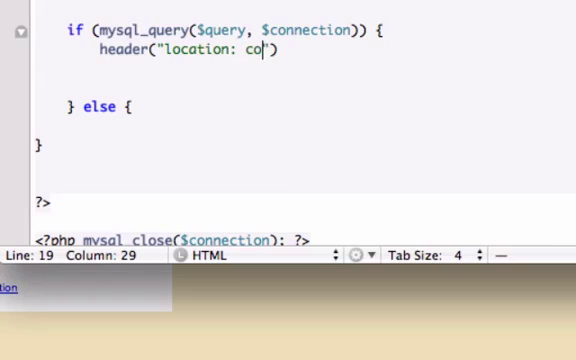
text(ntent.php)
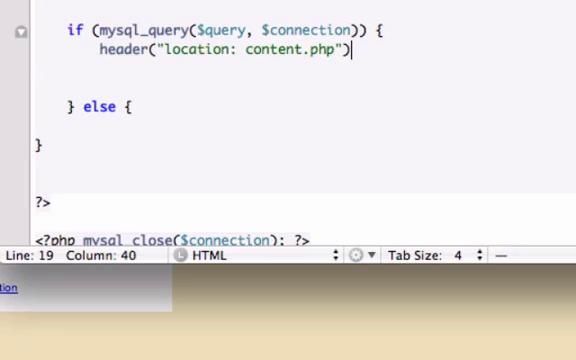
text(;)
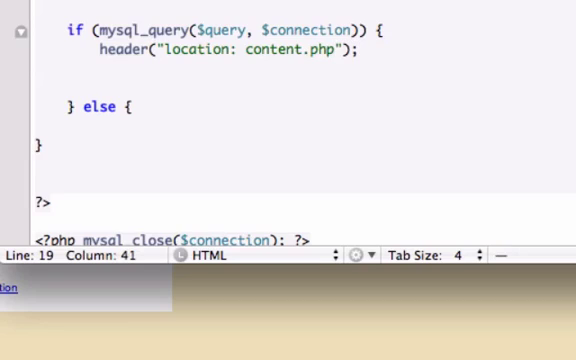
text(exti)
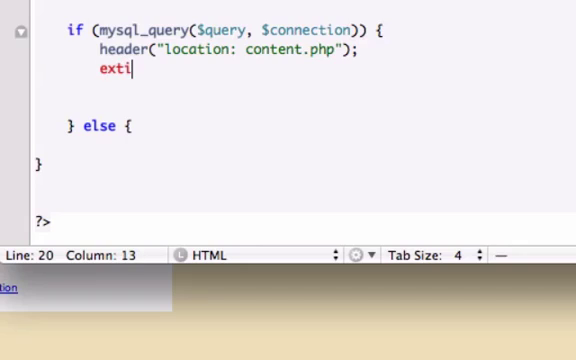
text(t;)
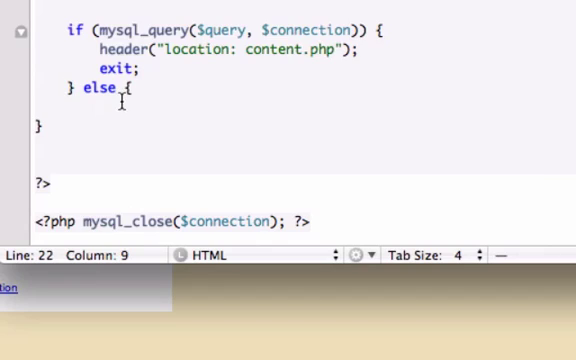
text(echo)
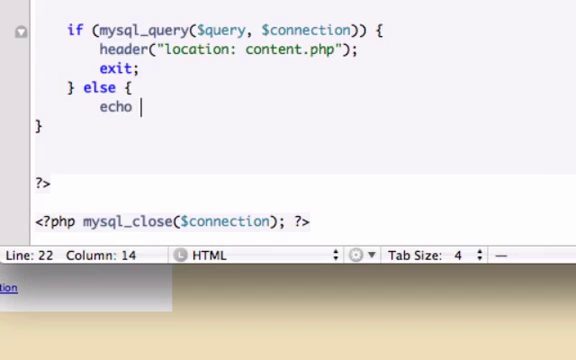
text("<p>")
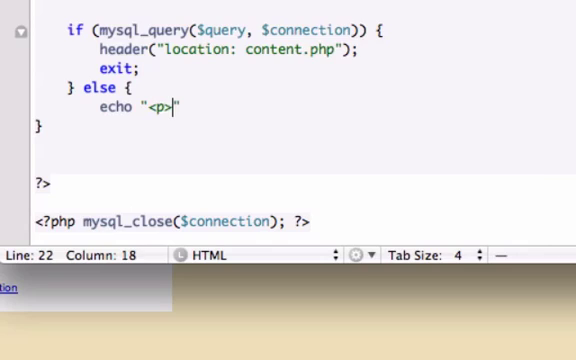
text(Inf)
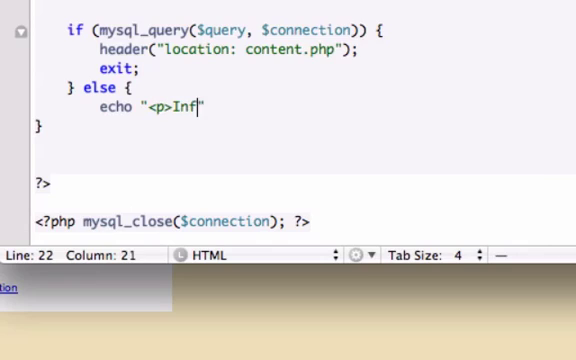
text(o create failed)
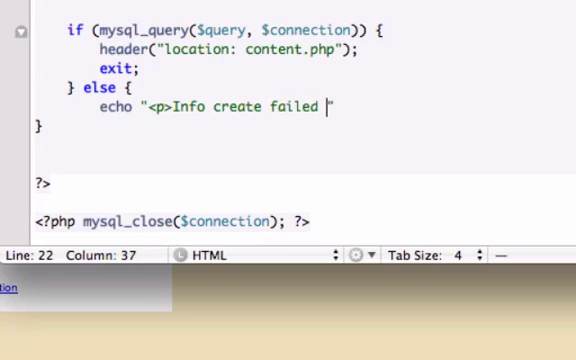
text(bigtime)
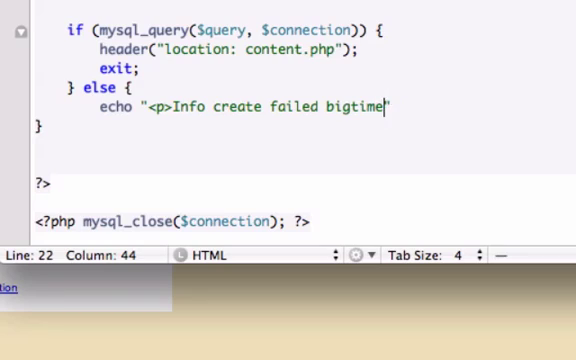
text(</p>)
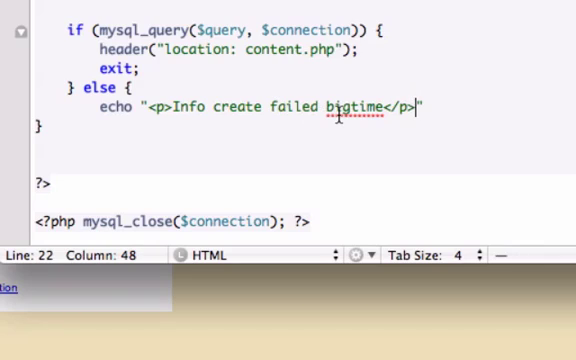
mouse_move(415, 67)
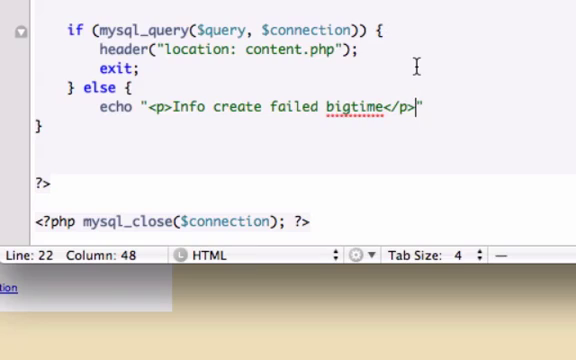
mouse_move(463, 94)
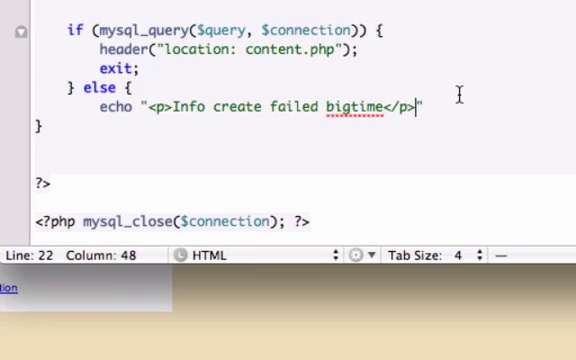
mouse_move(52, 168)
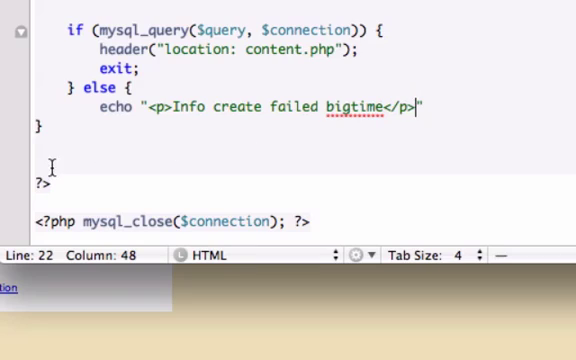